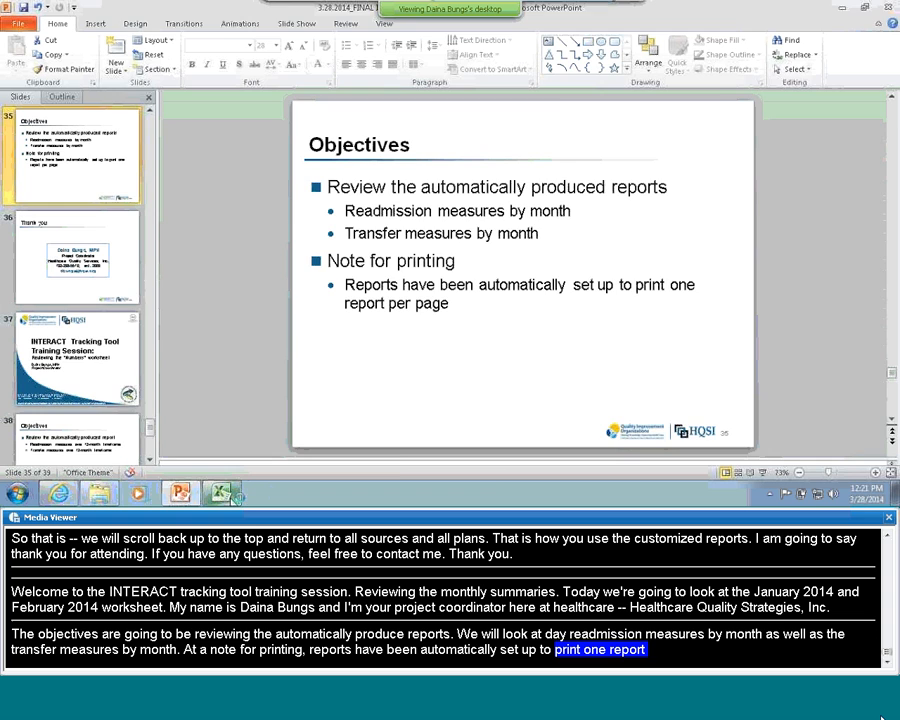
- Switch from the PowerPoint Objectives slide to the INTERACT tracking workbook in Excel
left_click(221, 492)
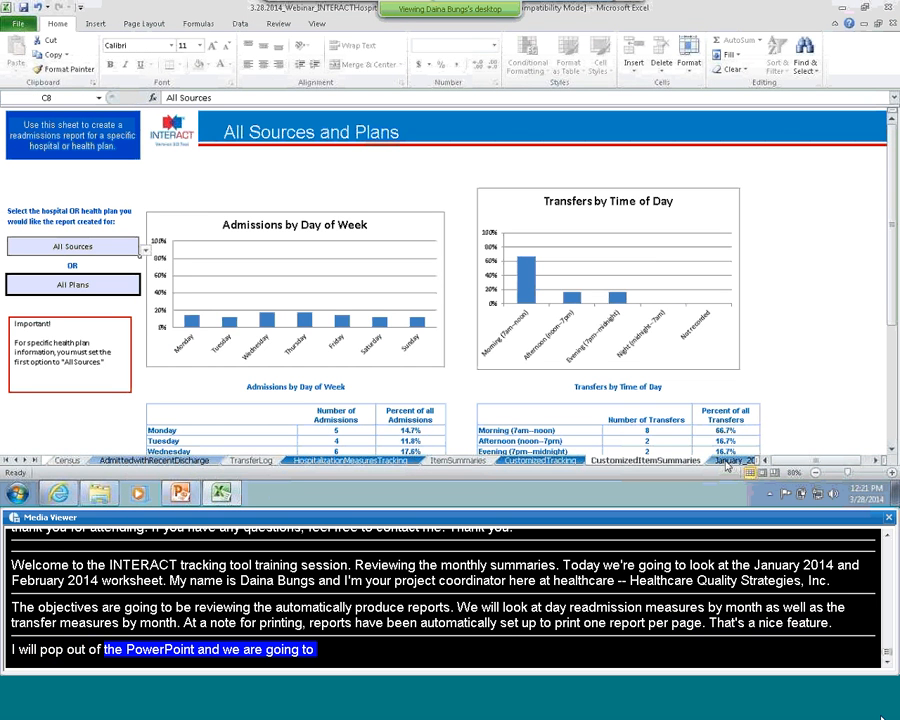
- Bring up the January_2014 sheet showing readmission and transfer rates
left_click(700, 460)
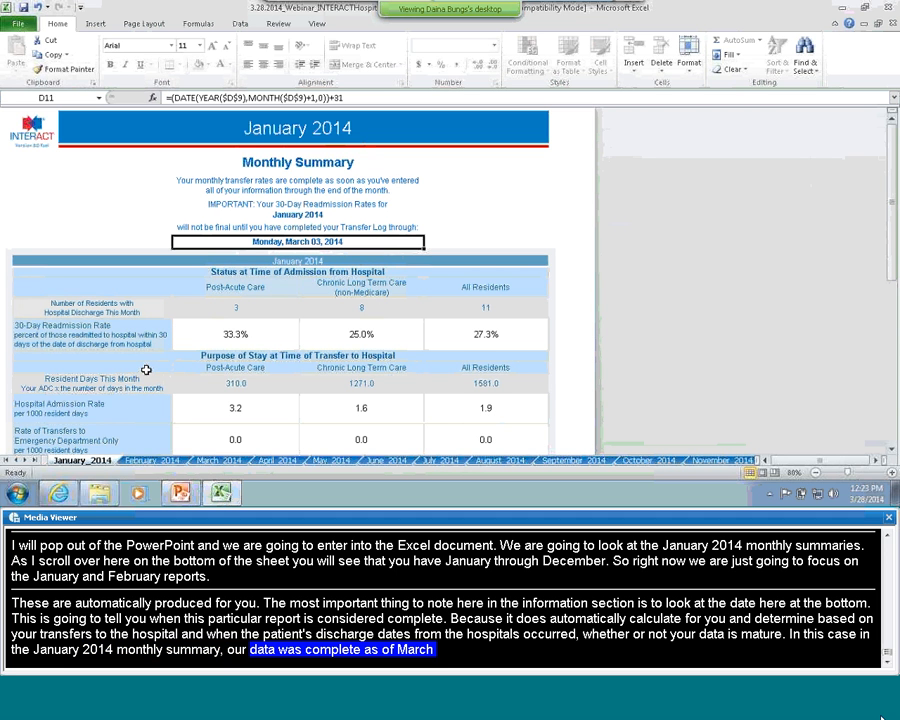
scroll("down", 3)
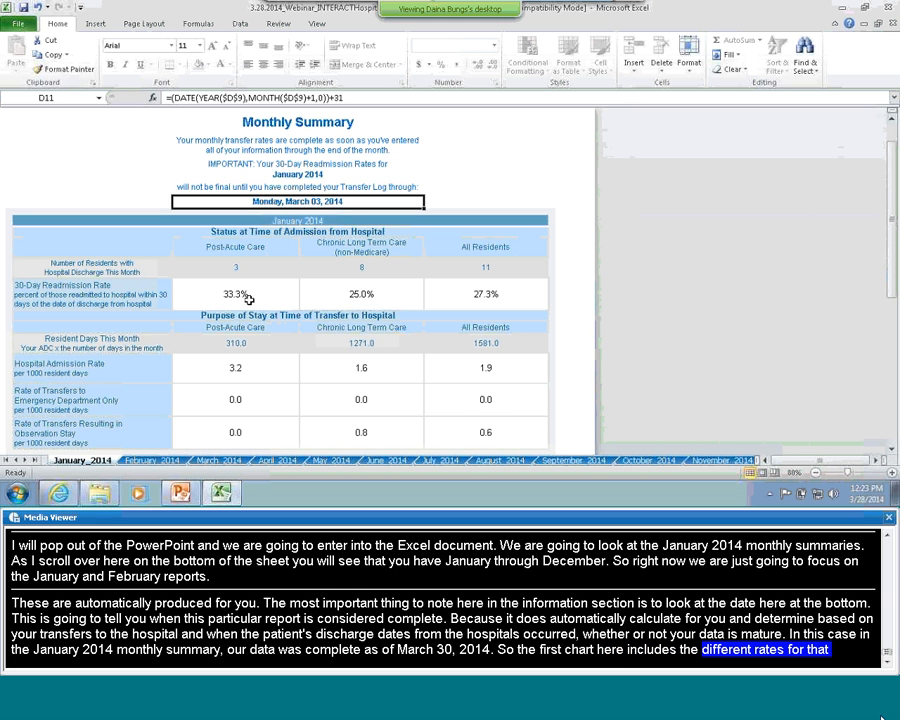
mouse_move(273, 305)
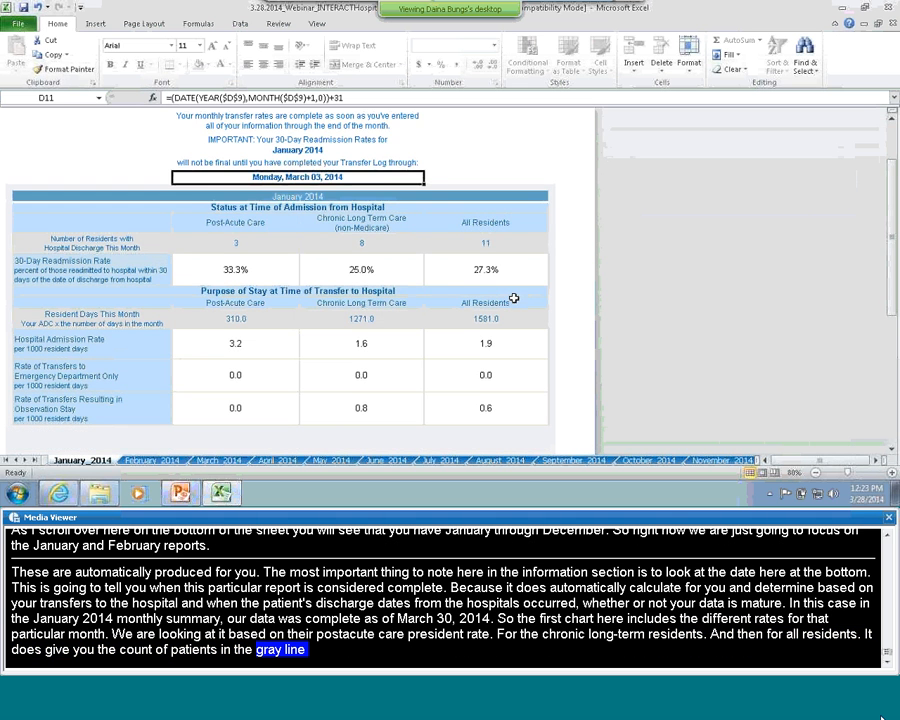
scroll("down", 3)
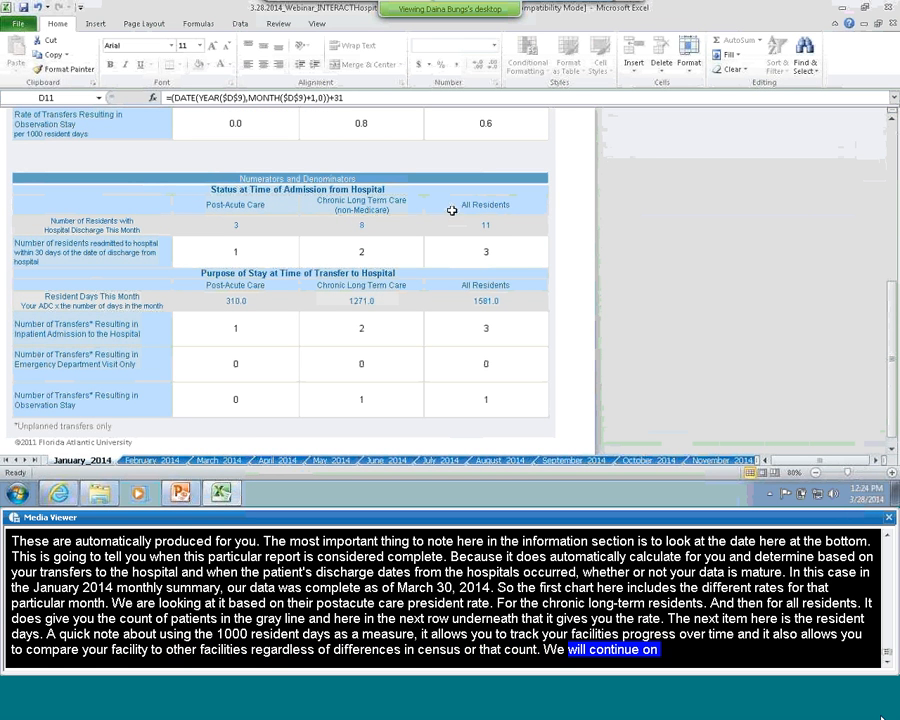
scroll("up", 3)
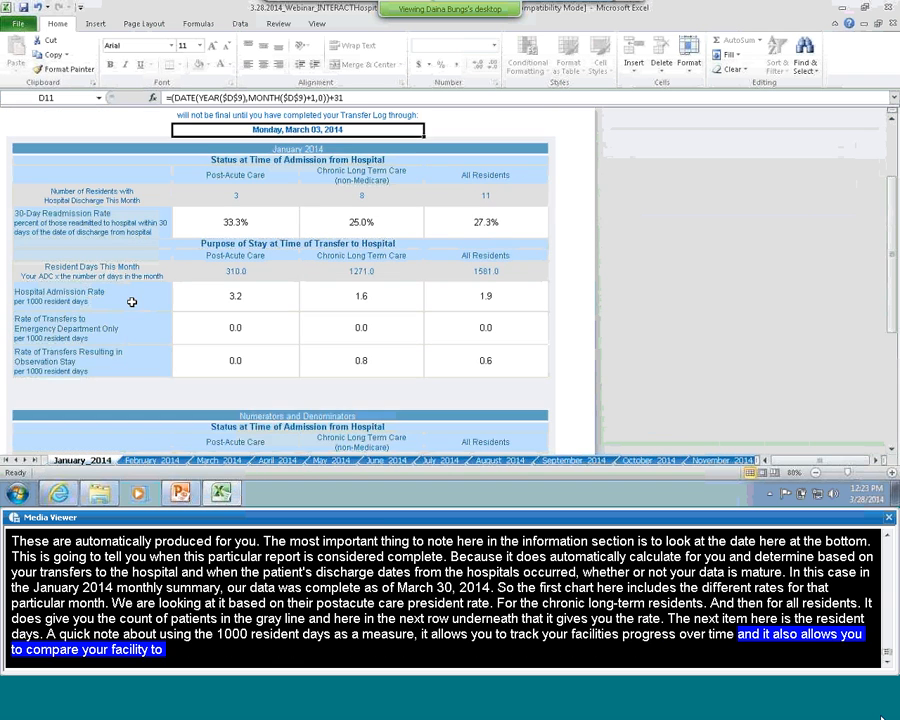
scroll("down", 3)
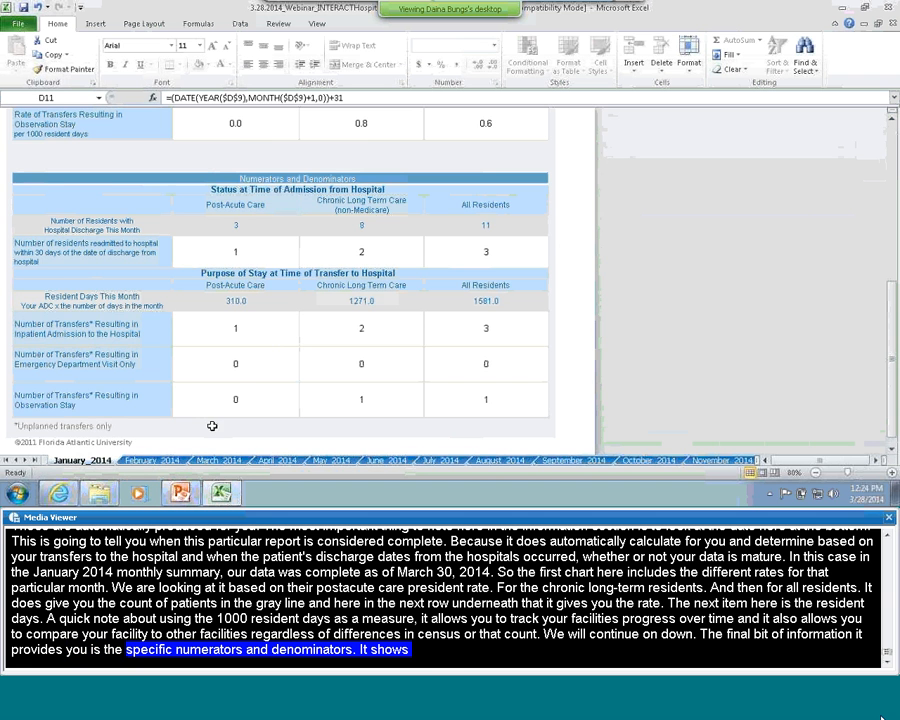
scroll("up", 3)
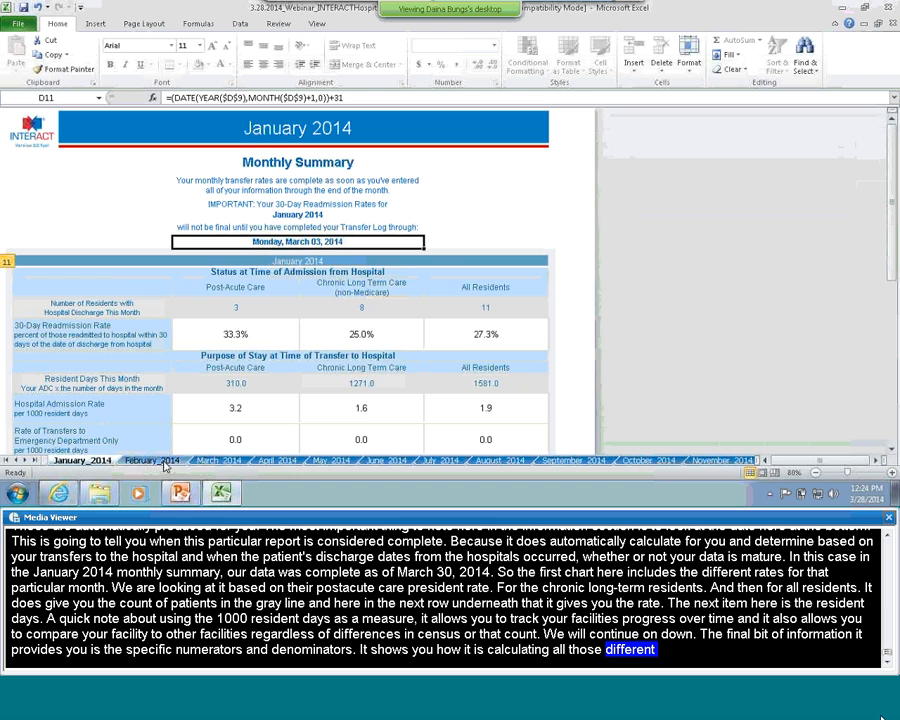
- Review the February_2014 sheet's numerators and denominators, then return to the PowerPoint slides
left_click(152, 460)
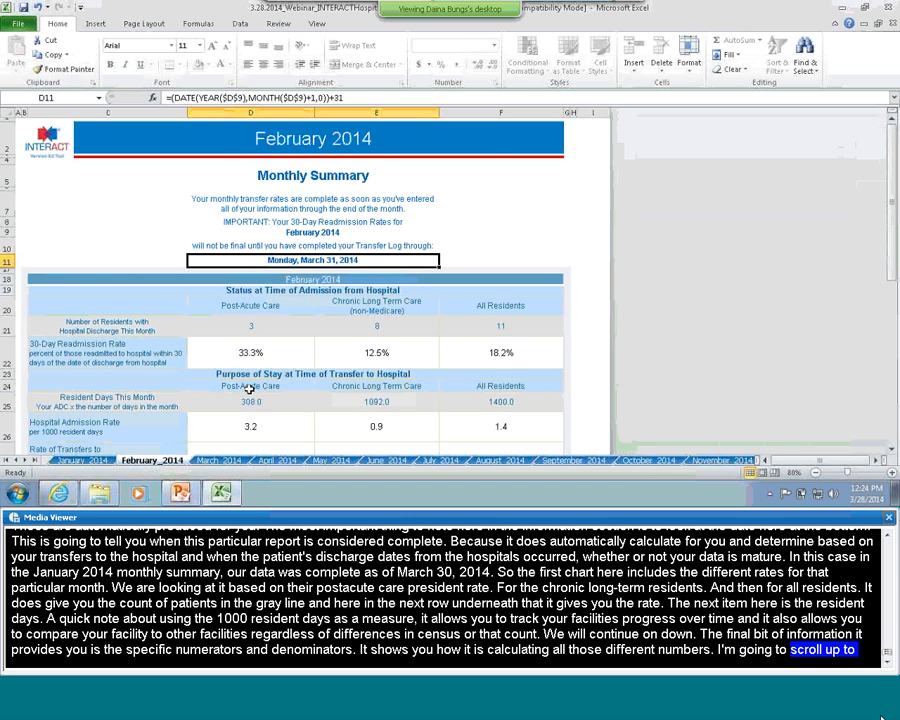
scroll("down", 3)
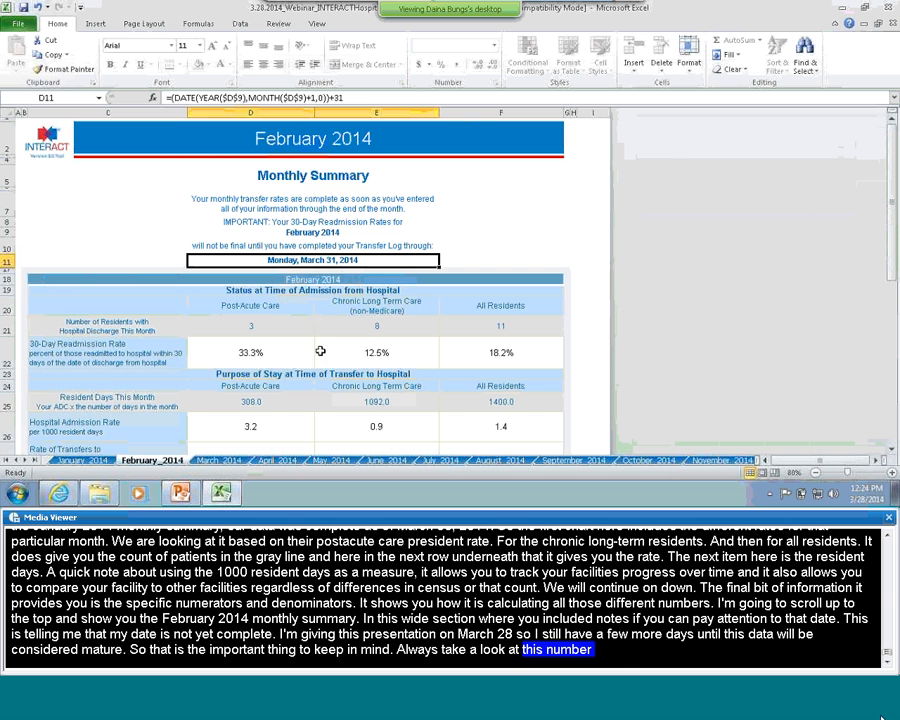
scroll("down", 3)
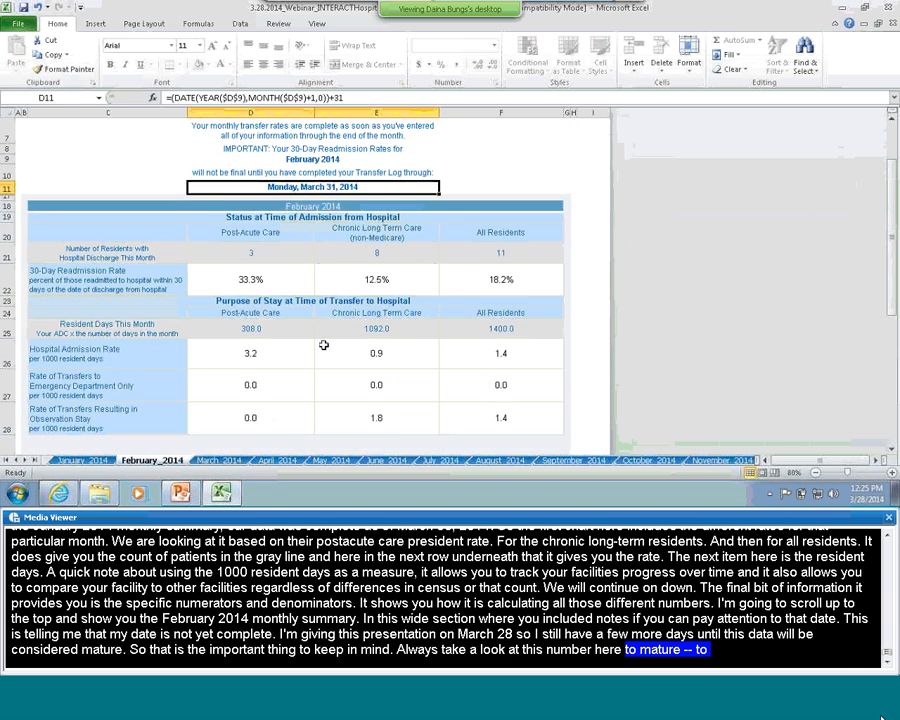
scroll("down", 3)
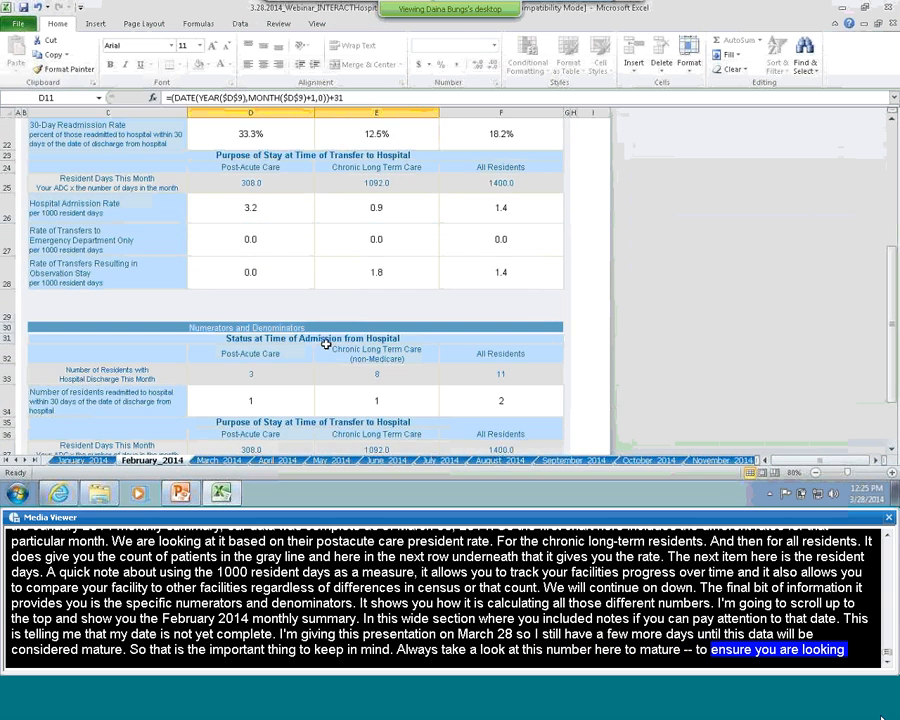
scroll("down", 3)
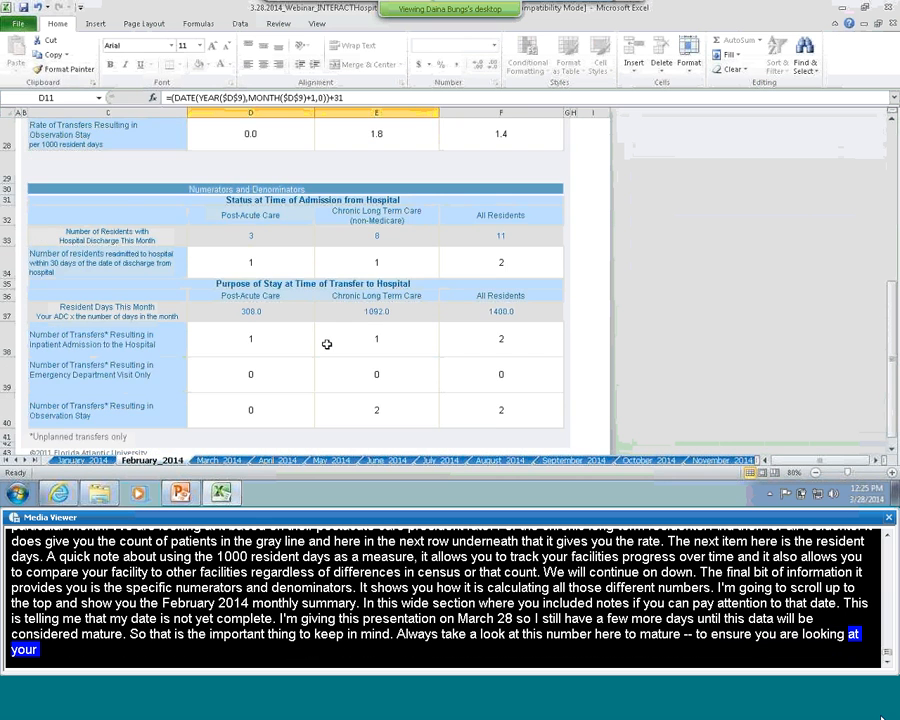
scroll("up", 3)
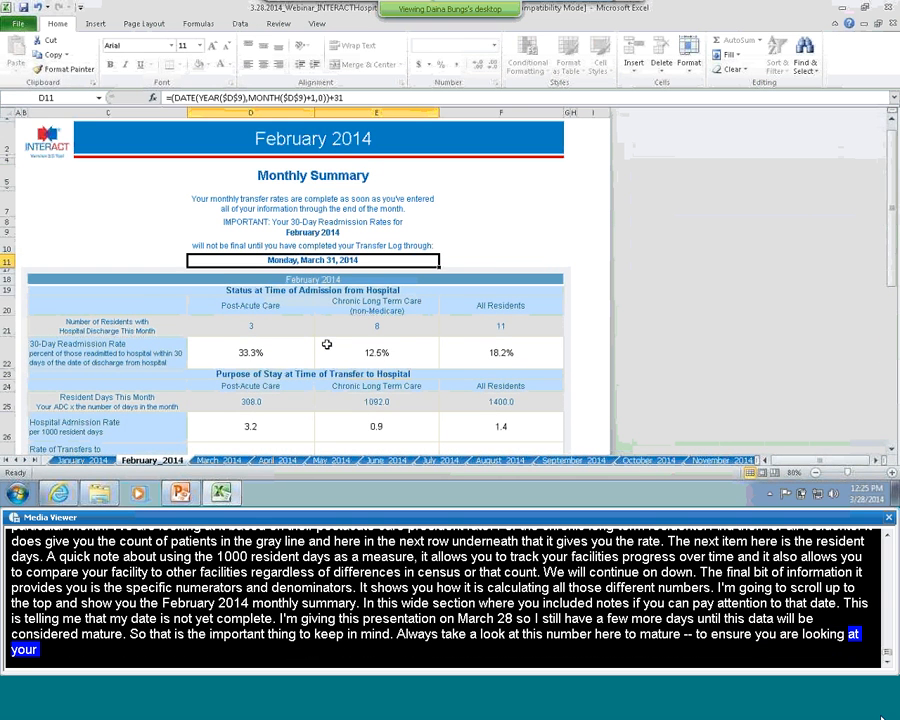
left_click(180, 492)
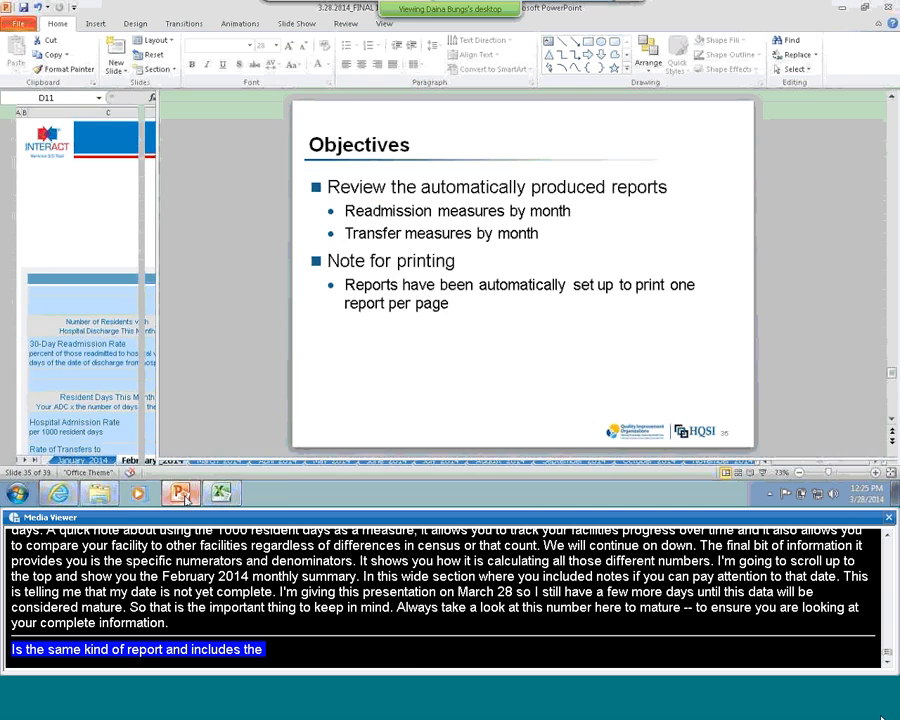